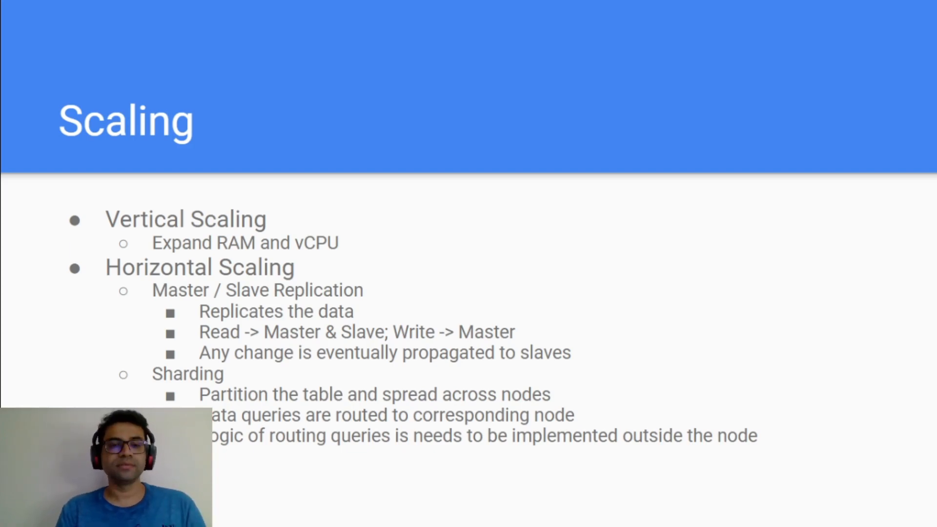
# Advance from the Read Replica with Proxy slide to the High Availability slide
pyautogui.press('Right')
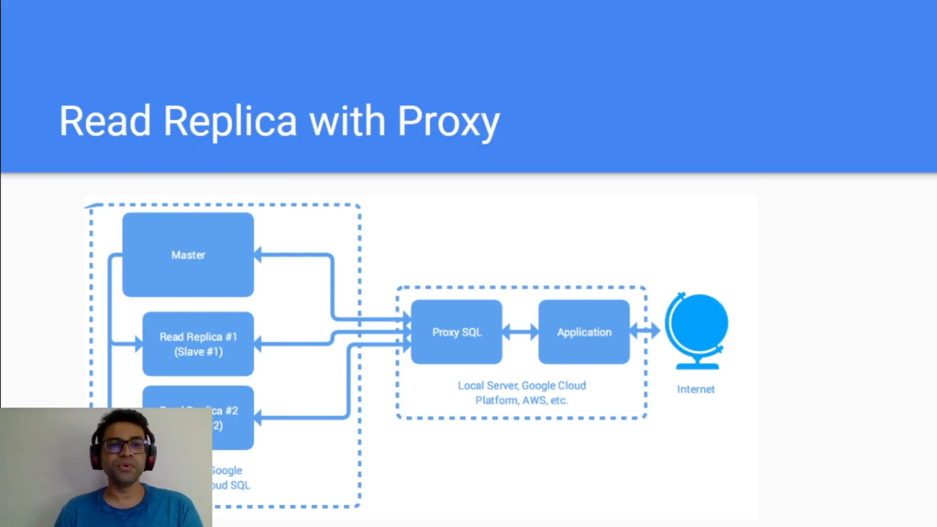
pyautogui.moveTo(149, 249)
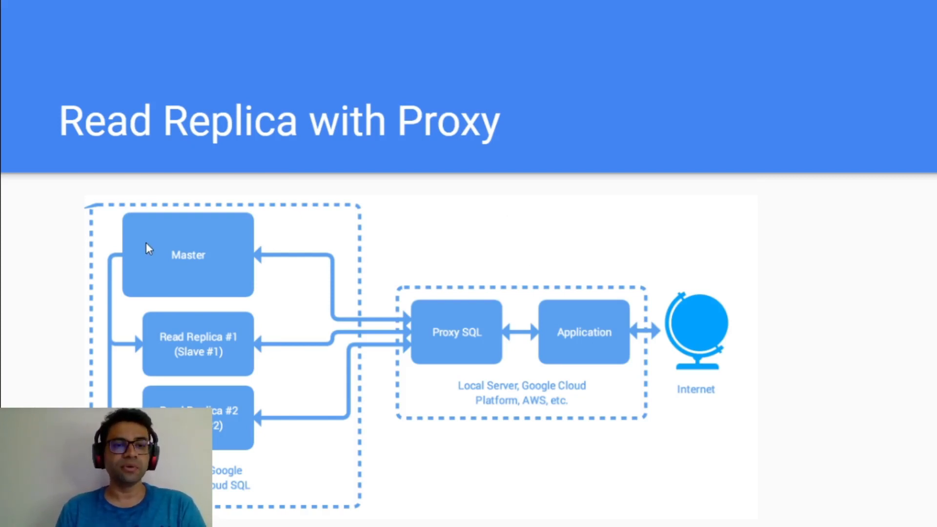
pyautogui.moveTo(209, 334)
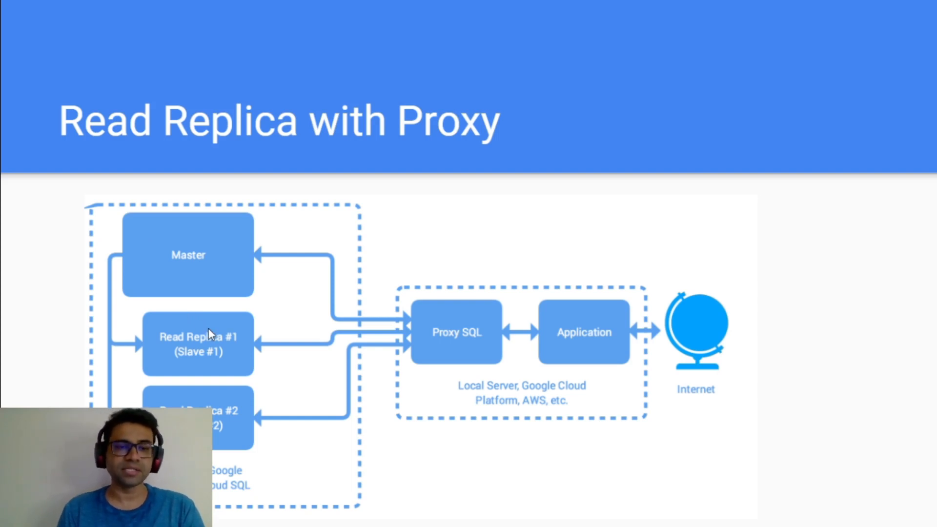
pyautogui.moveTo(267, 429)
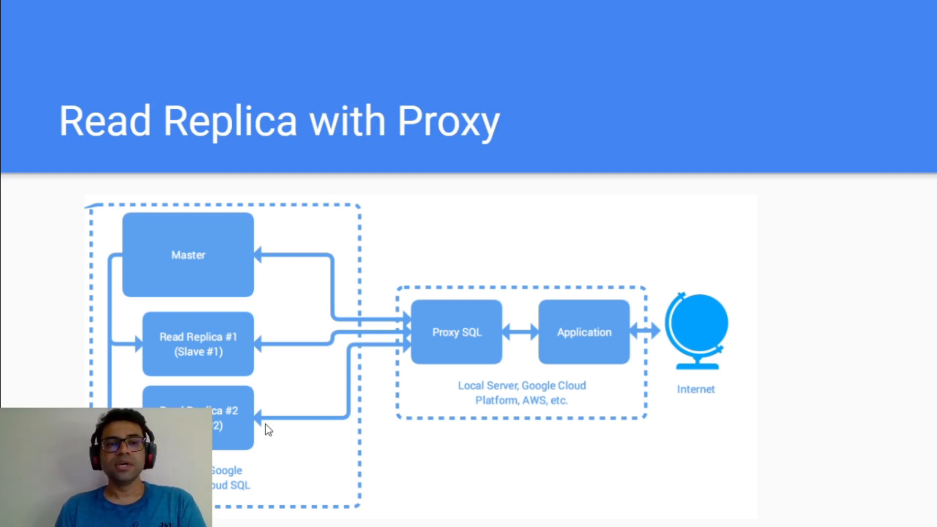
pyautogui.moveTo(234, 293)
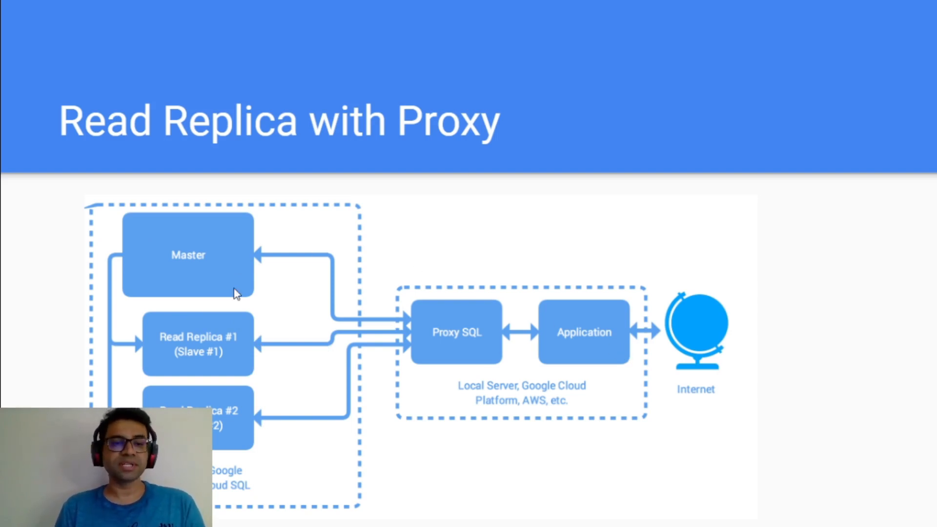
pyautogui.moveTo(419, 339)
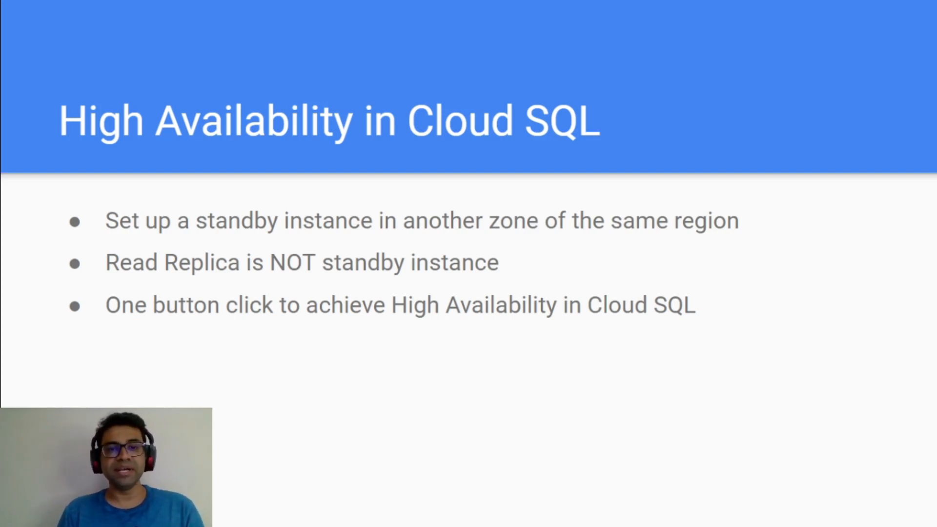
pyautogui.press('right')
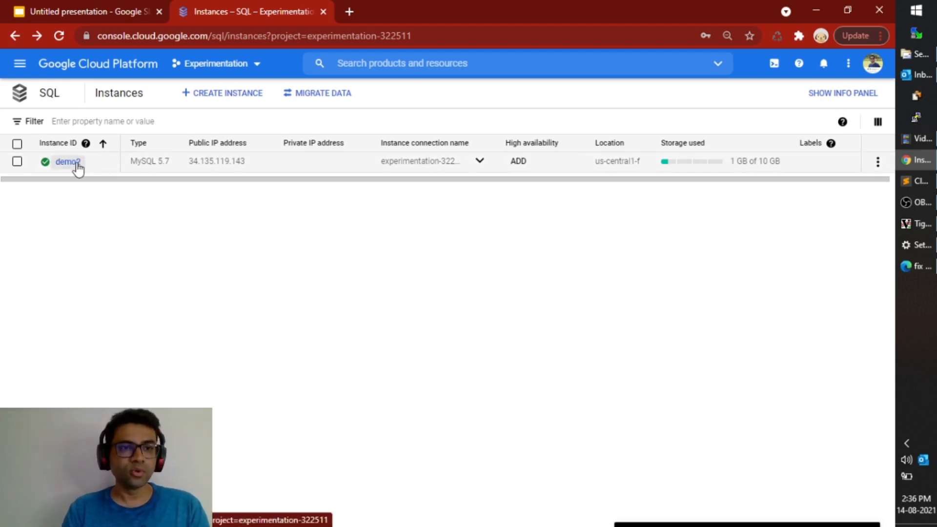
# Open demo2's Replicas page and review the demo2-replica form in us-central1 (Iowa)
pyautogui.click(67, 162)
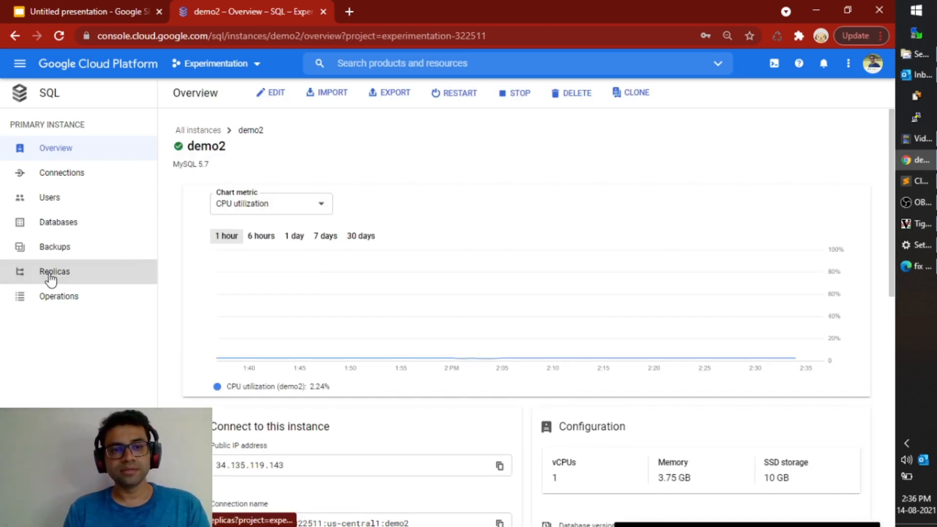
pyautogui.click(54, 272)
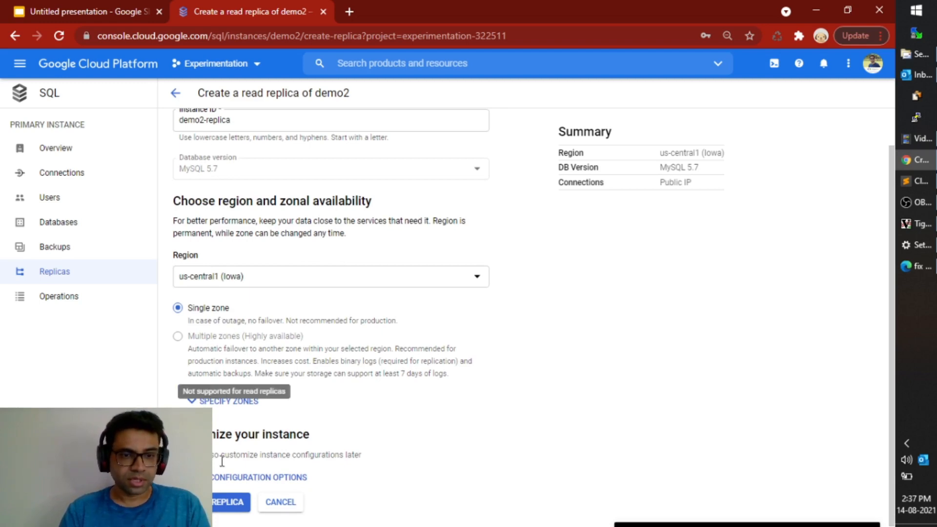
pyautogui.scroll(-3)
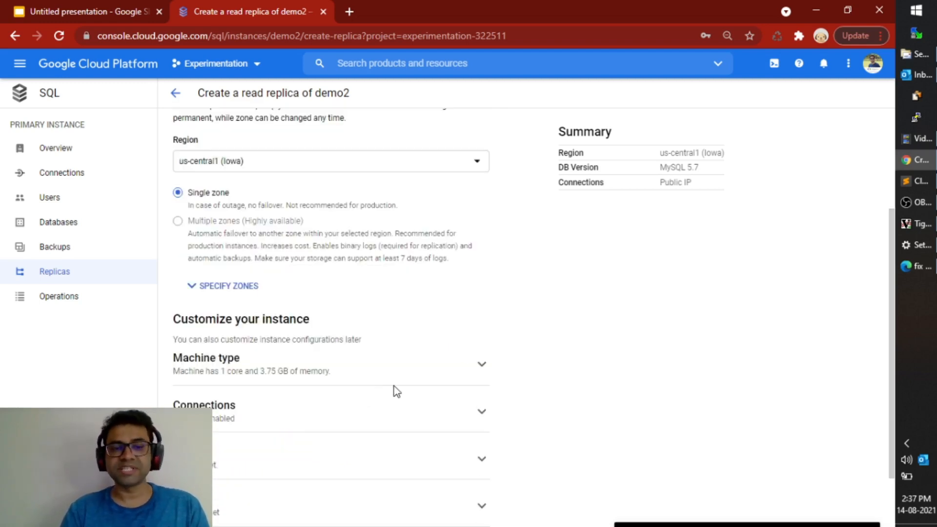
pyautogui.scroll(-3)
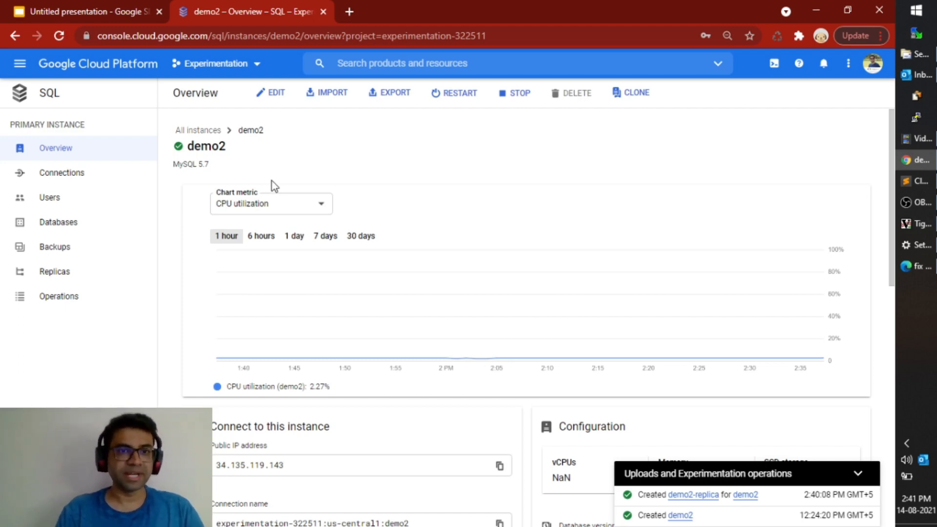
# Scroll through demo2's overview details after the demo2-replica creation
pyautogui.scroll(-3)
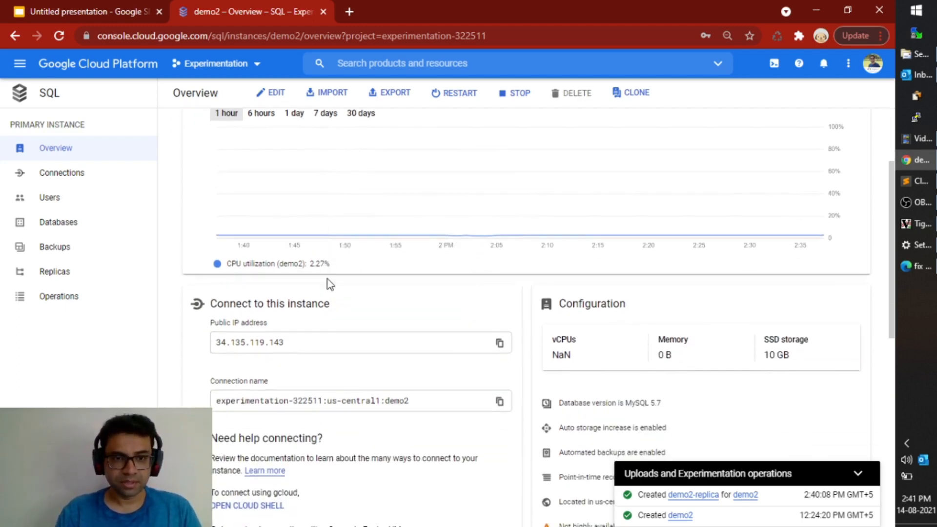
pyautogui.scroll(-3)
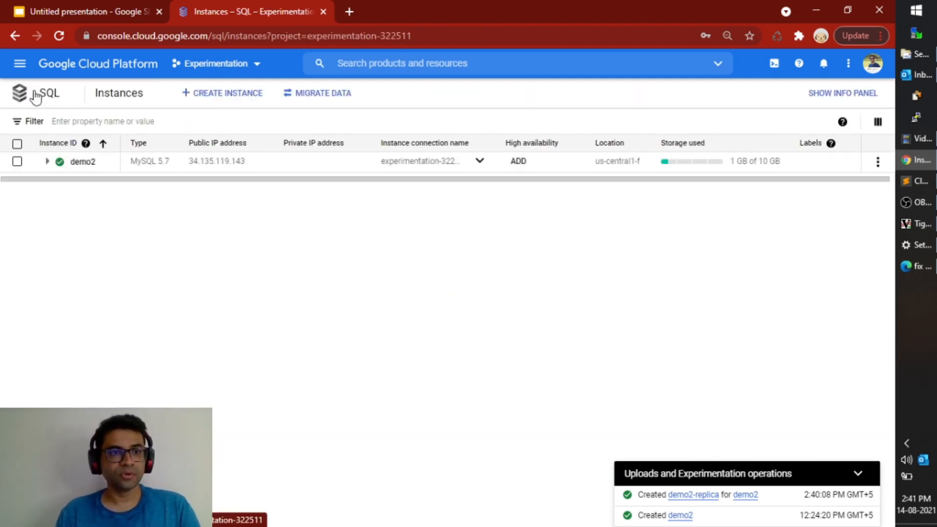
# Expand the demo2 row to reveal demo2-replica beneath it
pyautogui.click(47, 161)
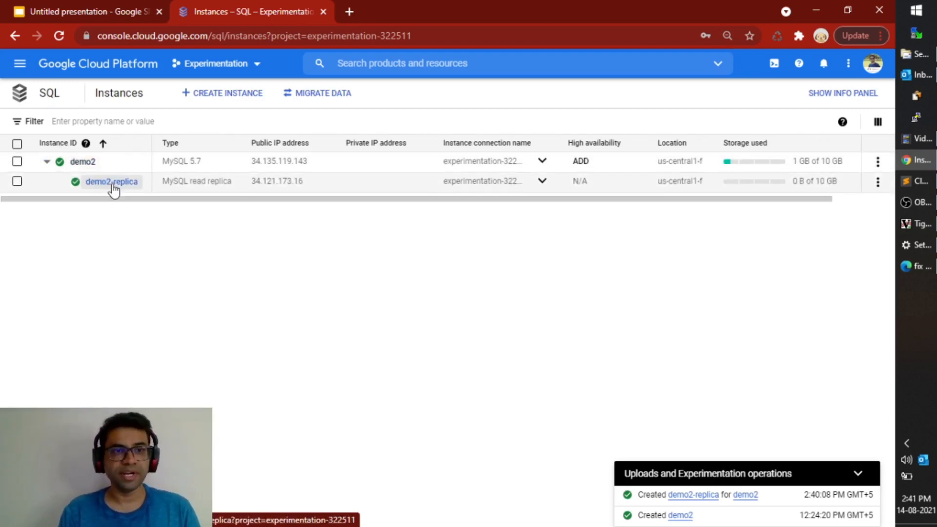
pyautogui.moveTo(131, 188)
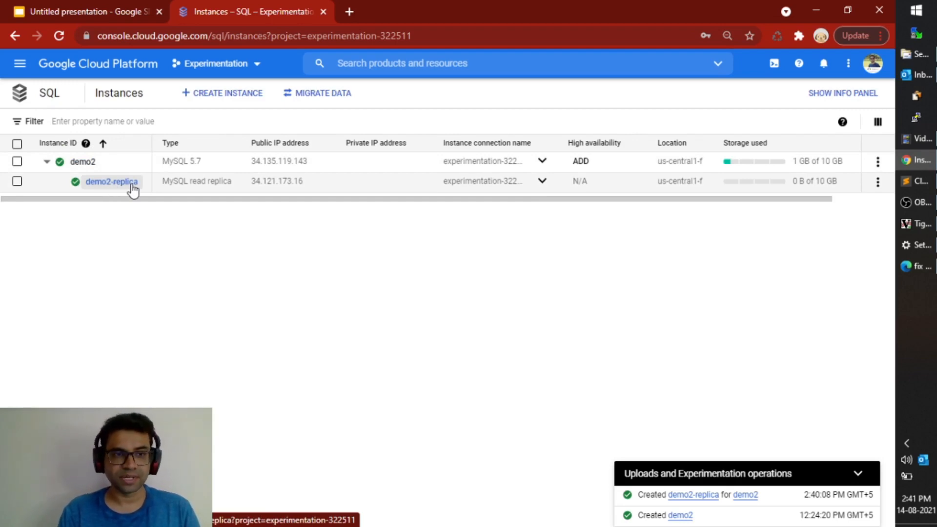
pyautogui.moveTo(155, 240)
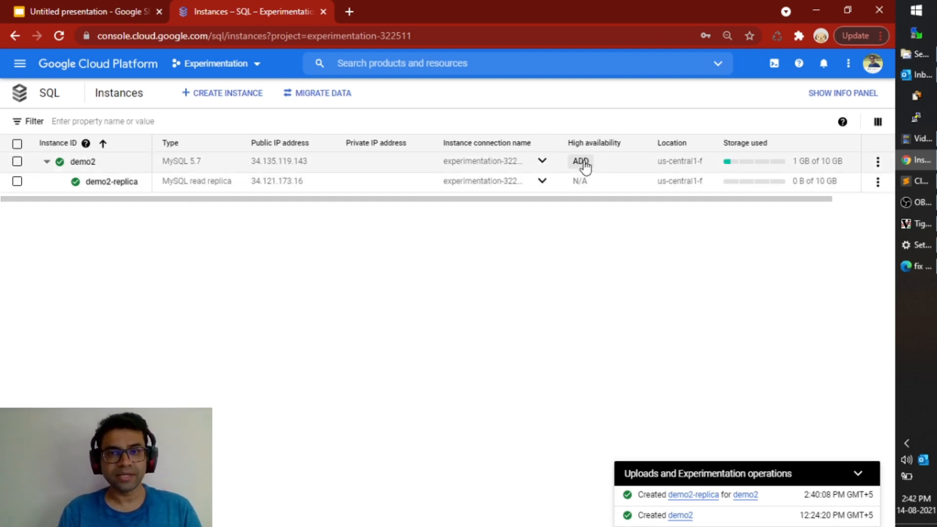
# Enable high availability on demo2 from the instances list
pyautogui.click(579, 161)
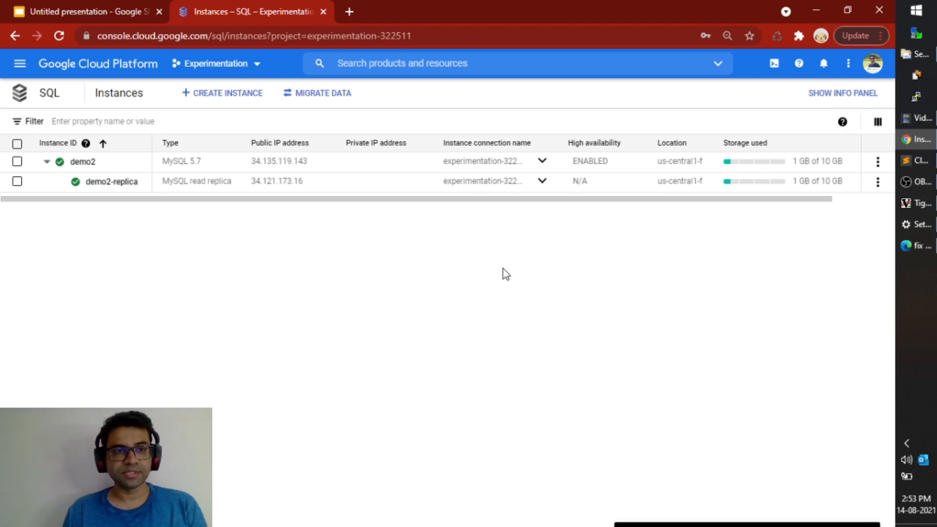
pyautogui.moveTo(343, 278)
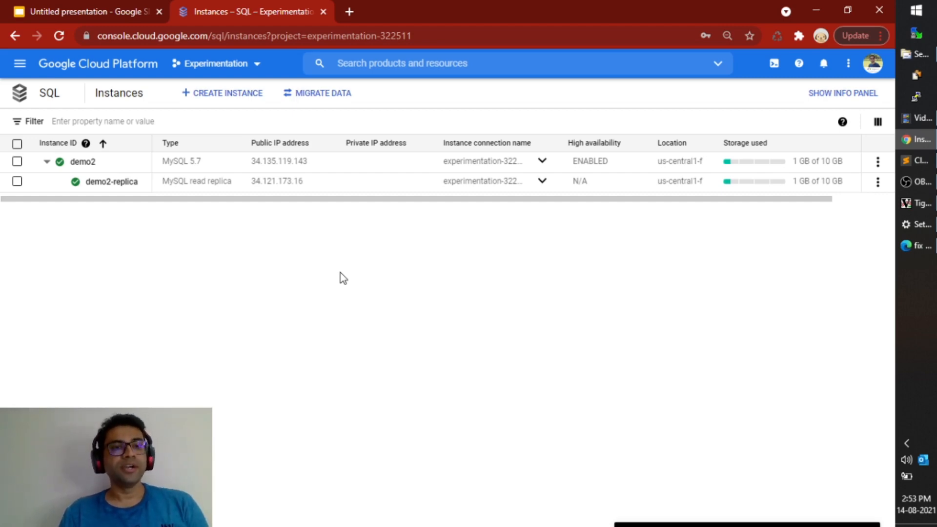
# Open demo2's overview page from the instances list
pyautogui.click(82, 162)
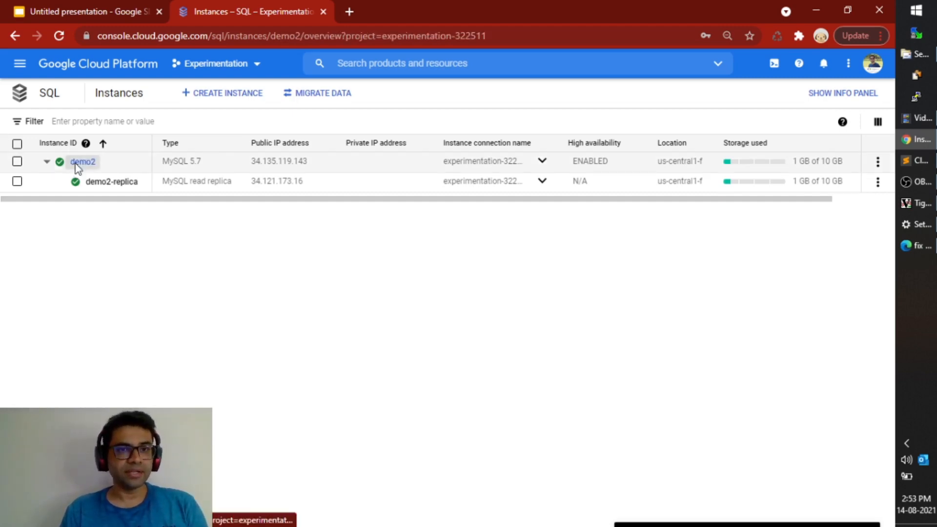
# Trigger a manual failover on demo2, confirming with the instance name
pyautogui.click(83, 161)
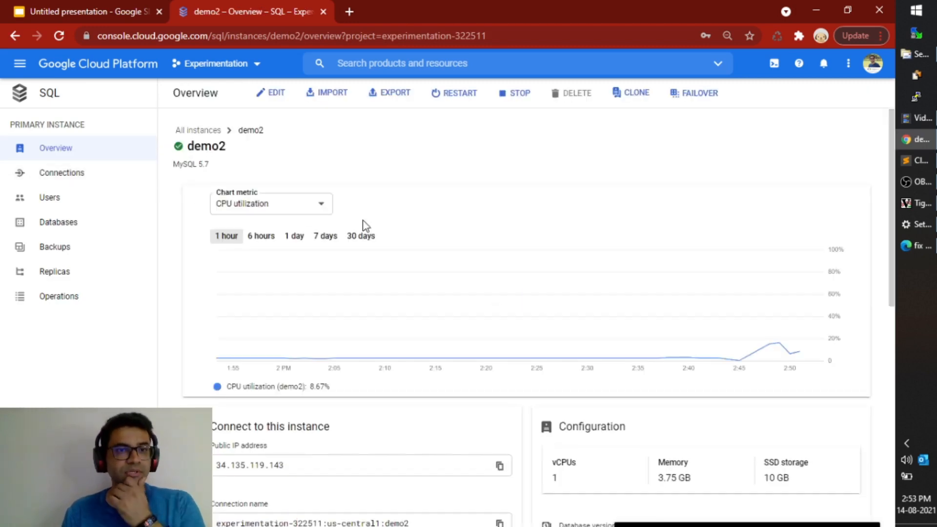
pyautogui.moveTo(693, 93)
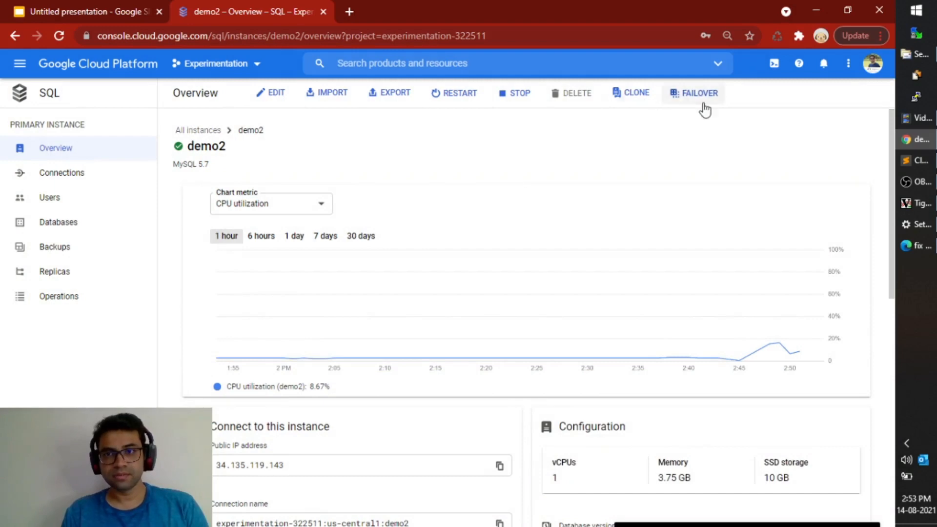
pyautogui.click(699, 93)
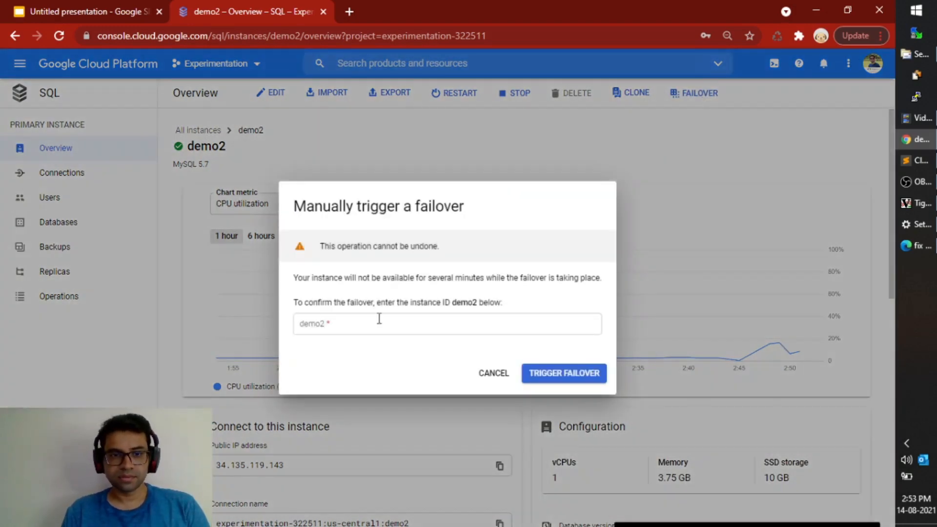
pyautogui.write('demo2')
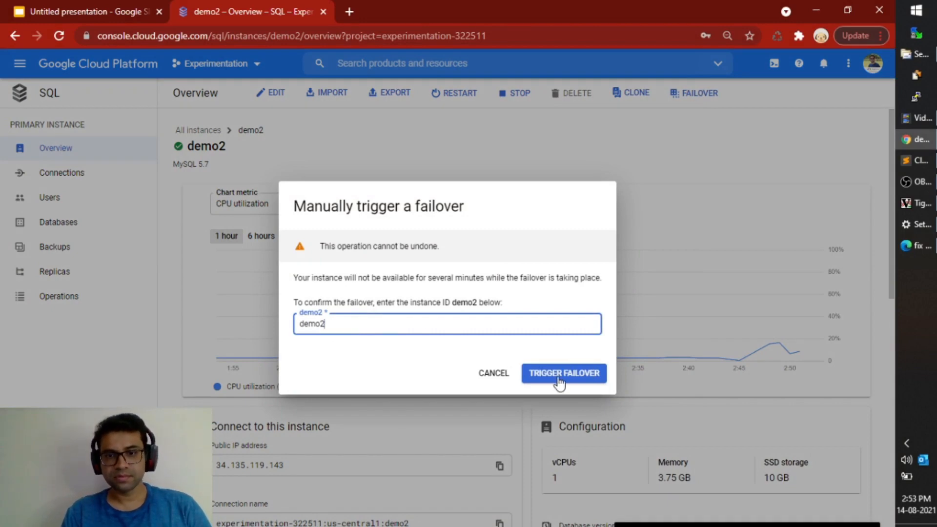
pyautogui.click(563, 373)
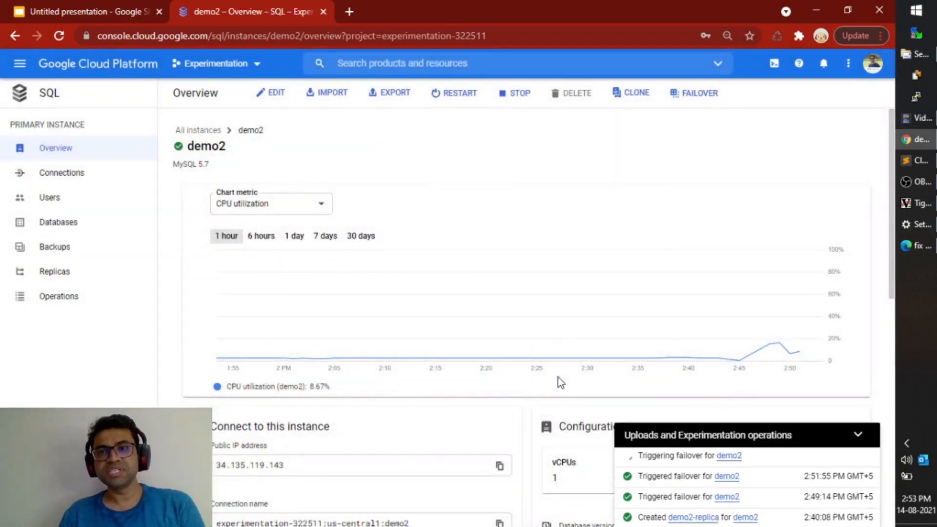